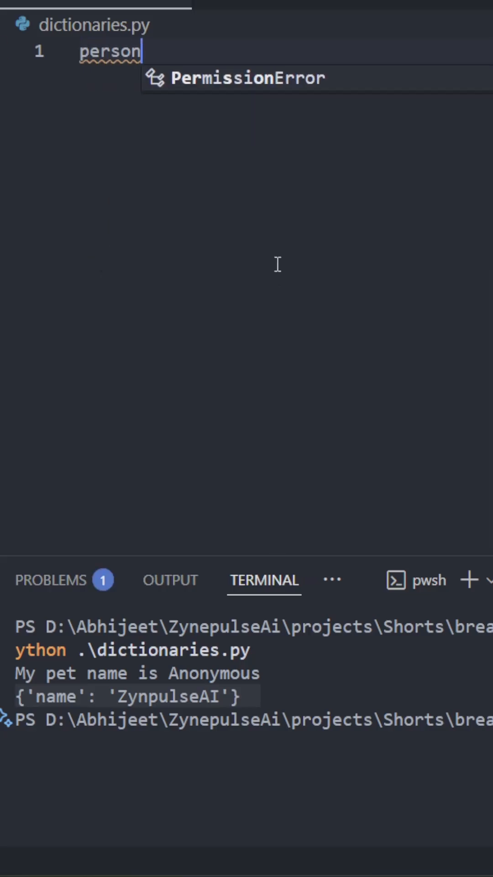
Step: Define person via dict(name="Abhijeet", address=...) then as a literal {"name": "ZynpulseAi", "address": ...}
type("= dict(name=\"")
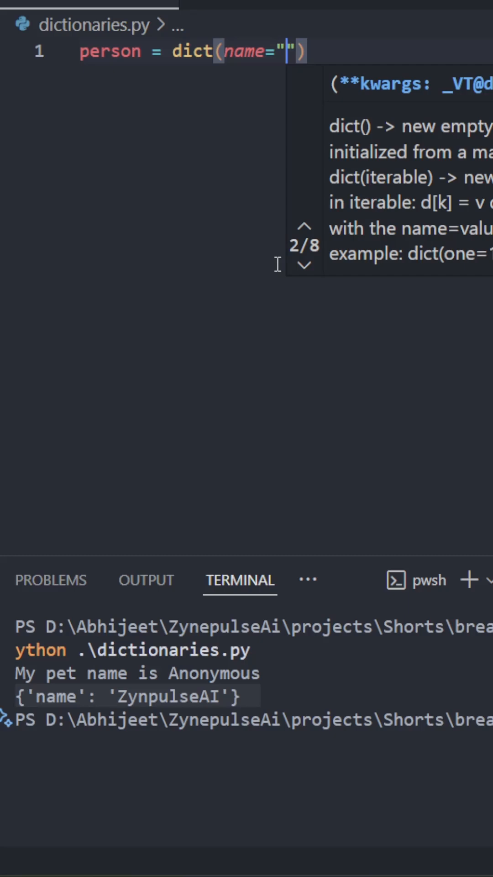
type("Abhijeet\",")
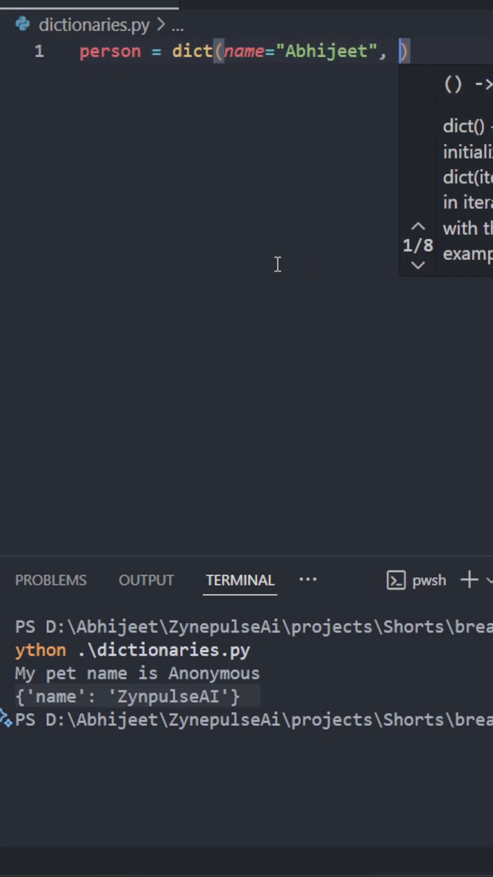
type("address=\"some address\")")
type("person = {")
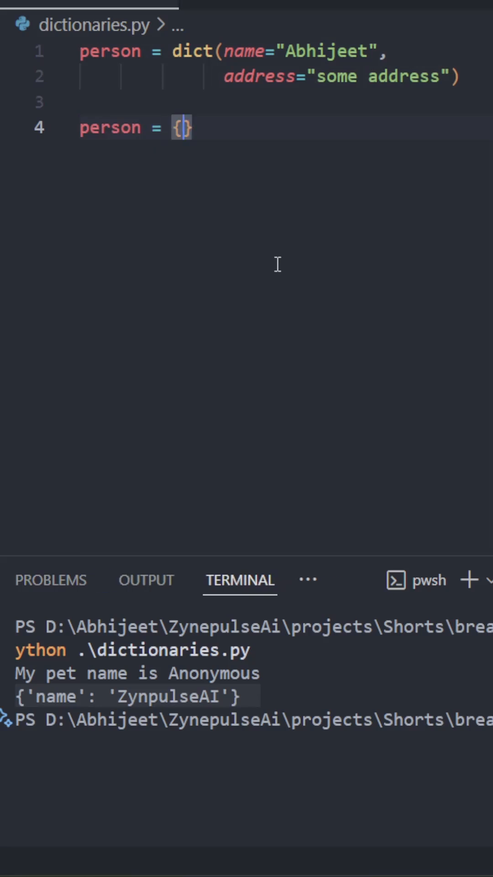
type("\"name\":")
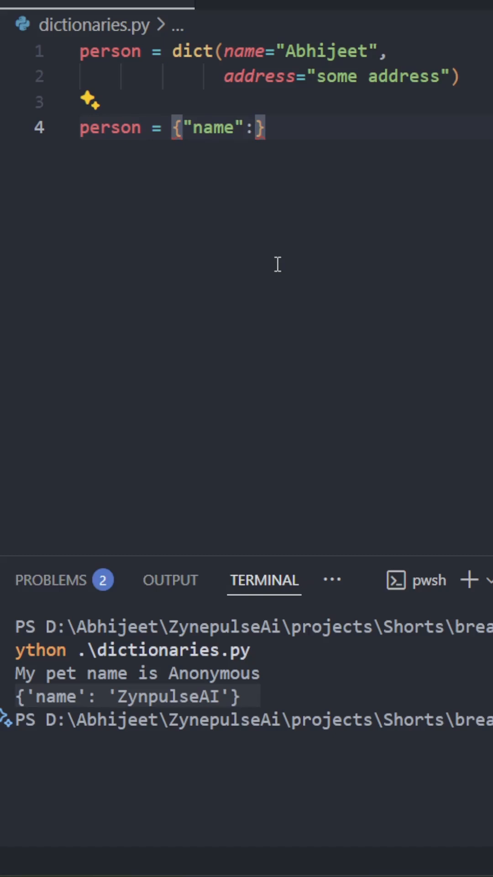
type("\"ZynpulseAi\",\"address\":")
type("print(")
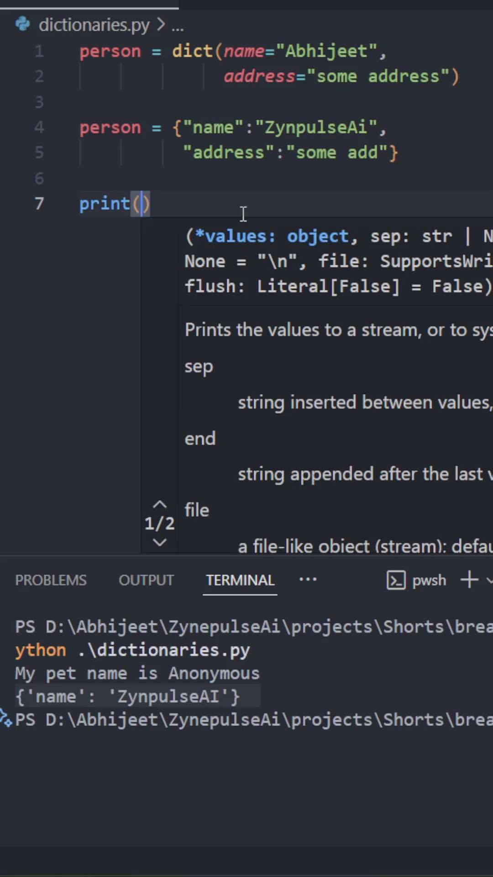
Step: Print f"My name is {person["name"]}", run it to show "My name is ZynpulseAi", and start a new line
type("f\"My name \"")
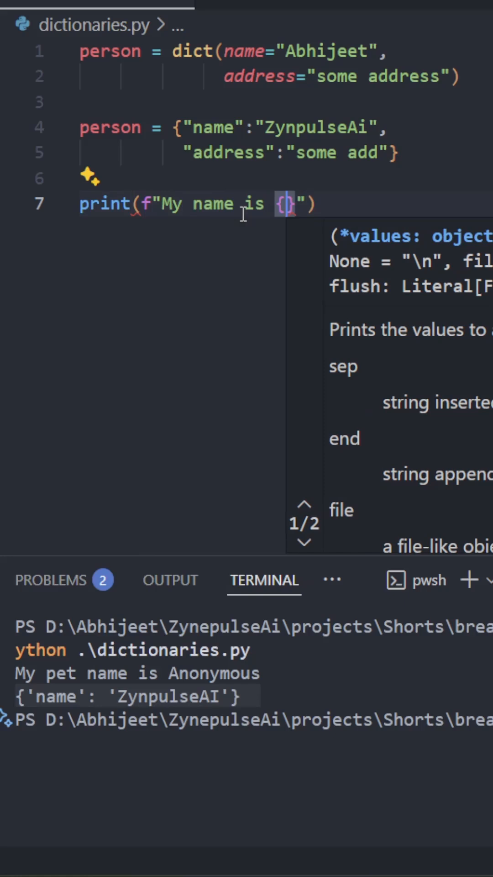
type("person")
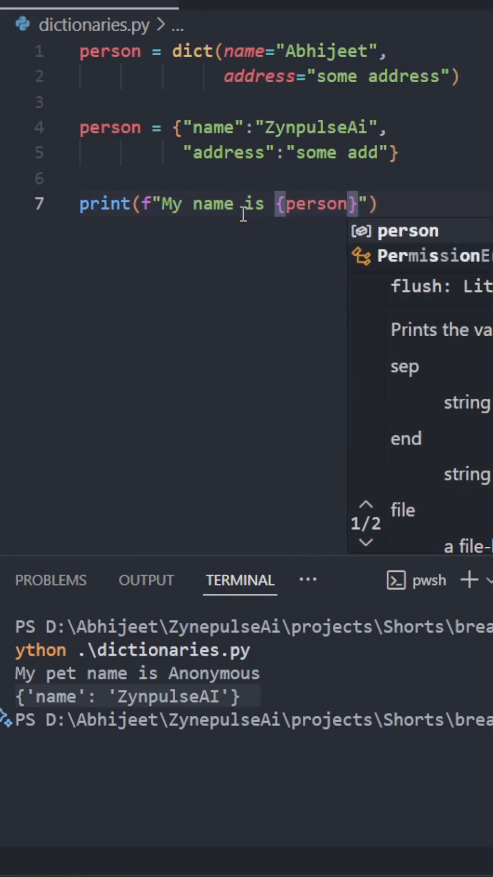
type("[\"name\"]")
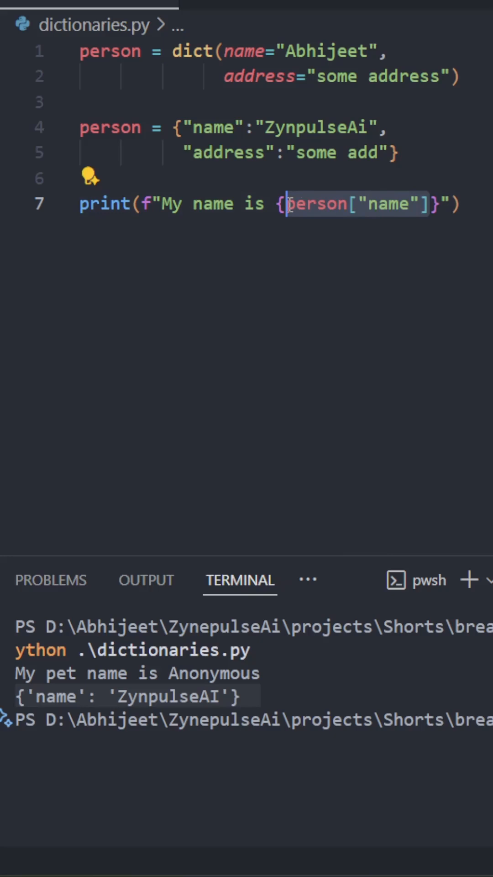
mouse_move(310, 243)
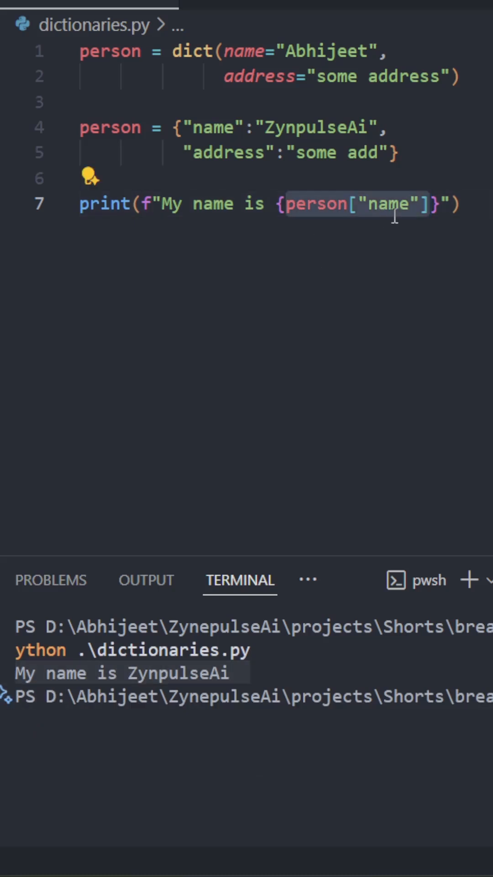
key("enter")
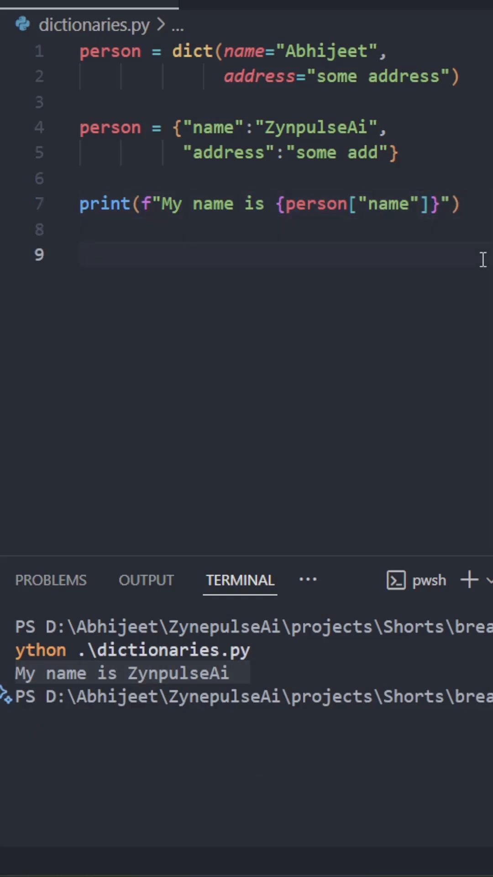
left_click(81, 255)
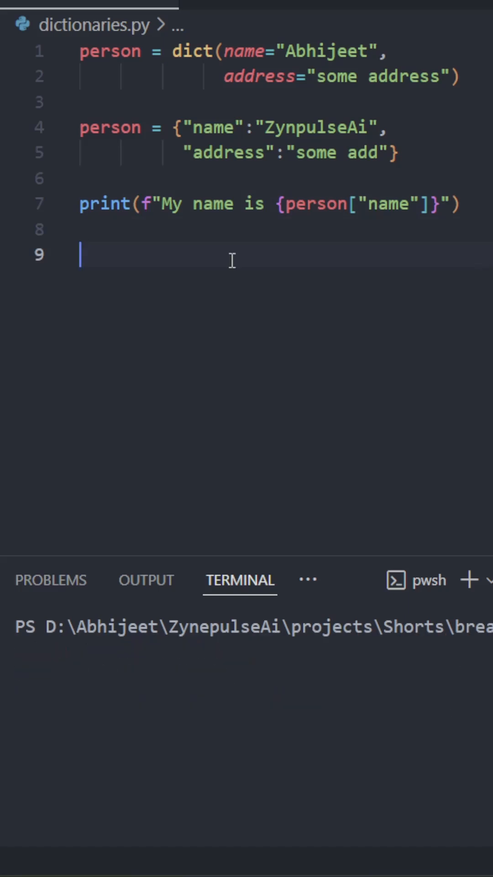
Step: Add an if "name" in person check with its print, run it via Run Python File, then begin a new print
type("if \"name\"")
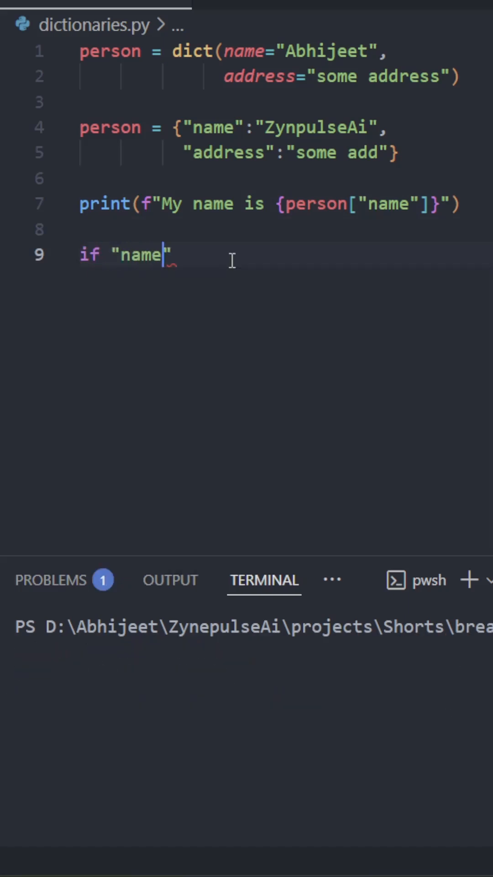
type("in person:")
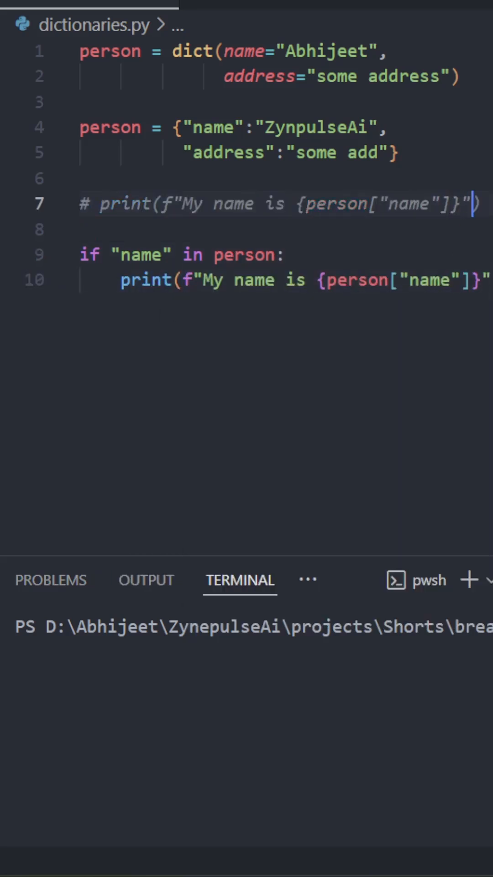
double_click(140, 255)
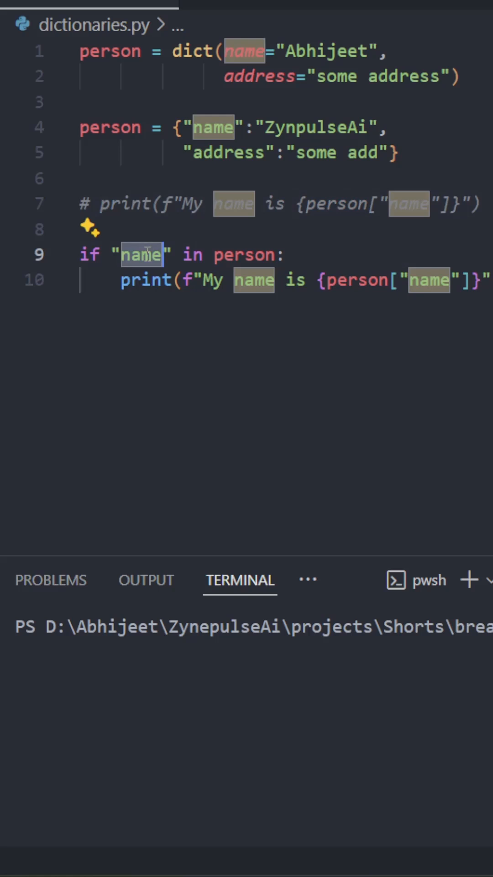
mouse_move(235, 255)
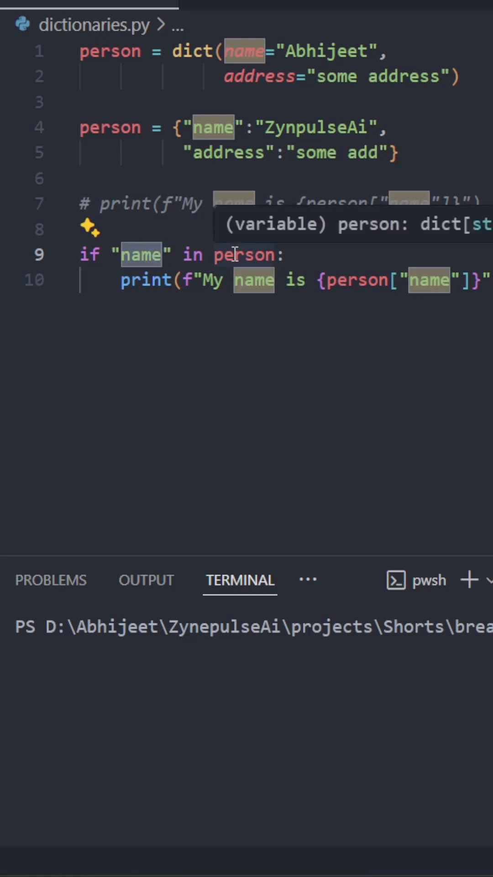
right_click(235, 230)
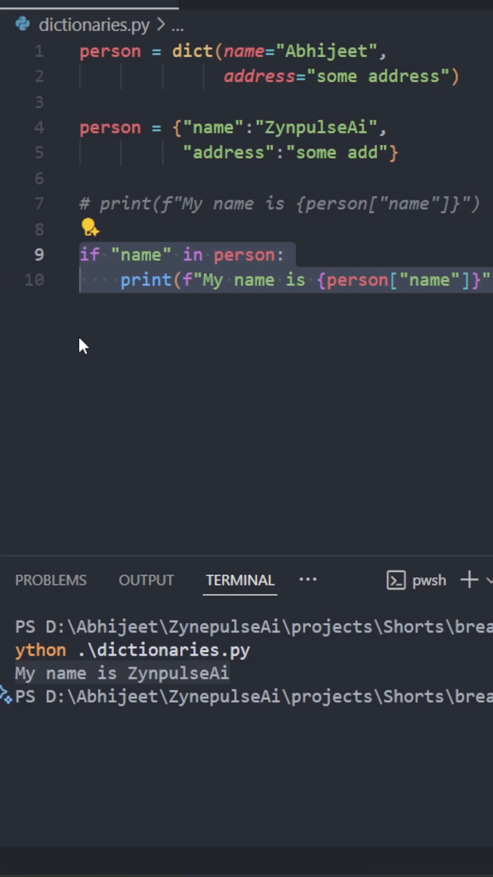
type("print(")
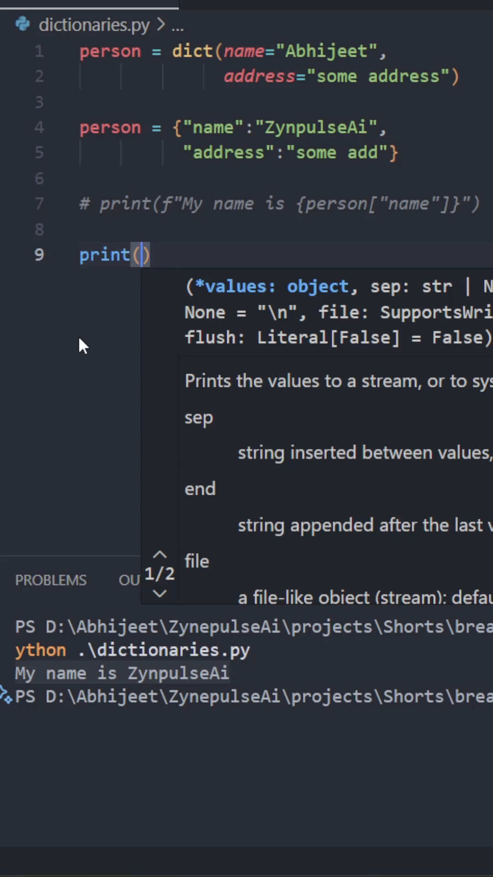
Step: Print person["pet_name"] and run the script, producing KeyError: 'pet_name'
type("person[")
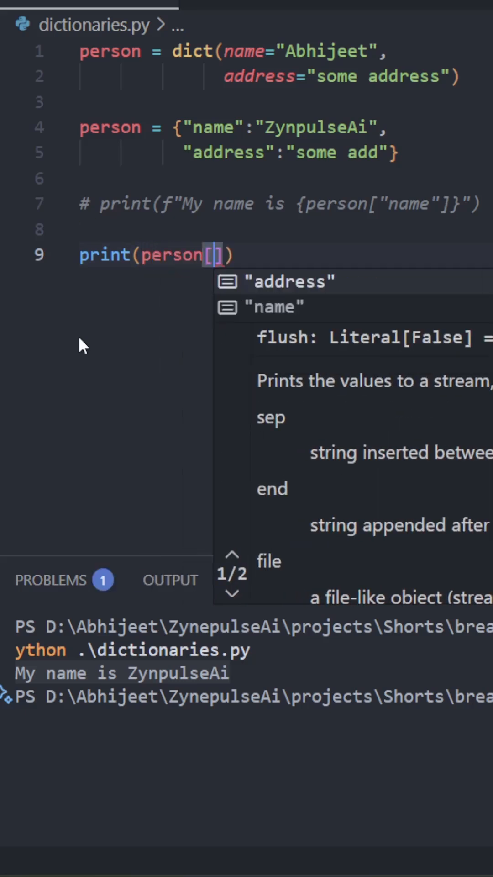
type("\"pet_name\"")
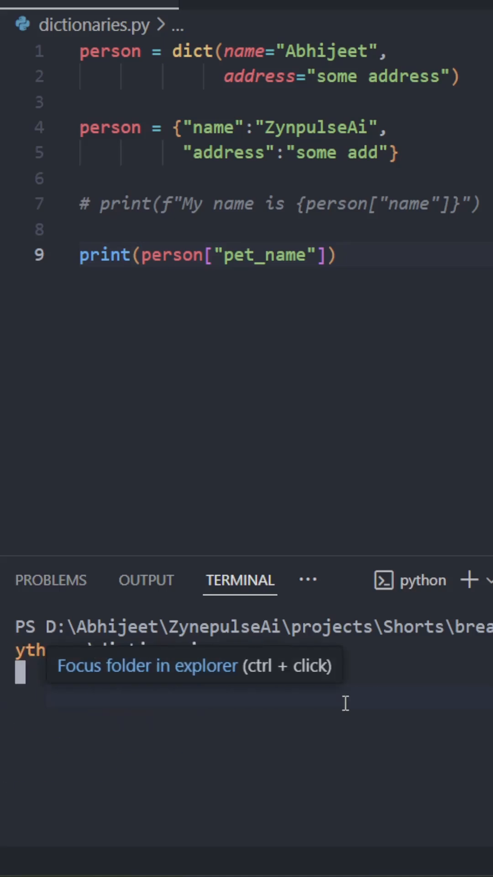
key("Return")
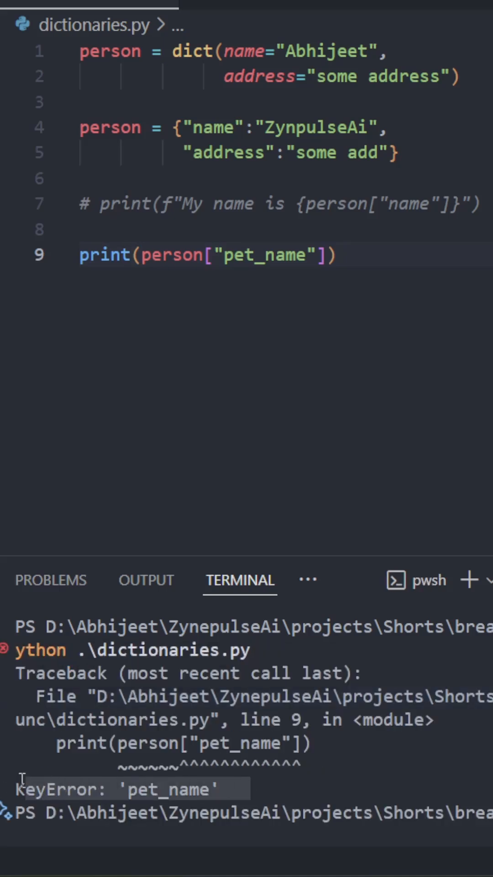
left_click(329, 255)
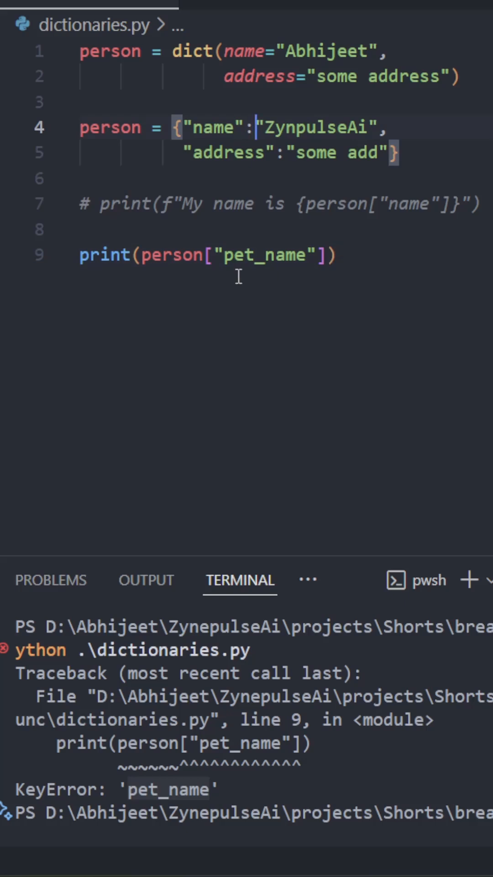
Step: Switch the lookup to person.get("pet_name"), clear the terminal and rerun the script
type(".get")
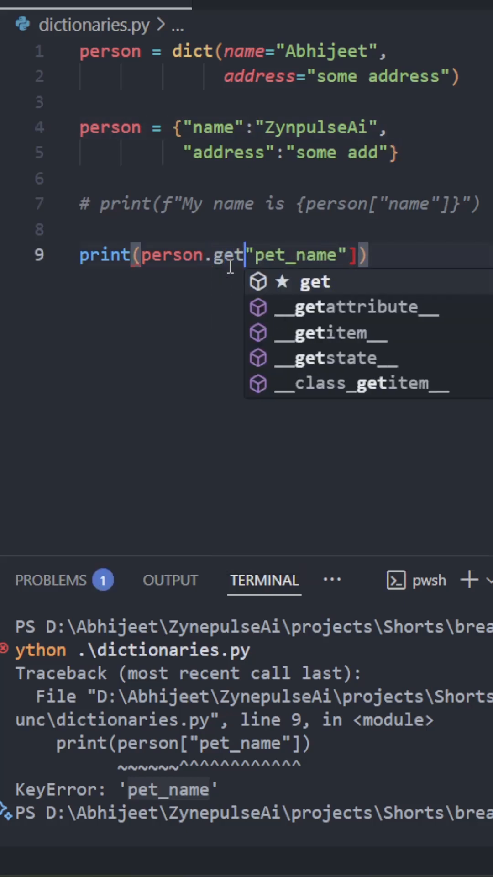
left_click(315, 281)
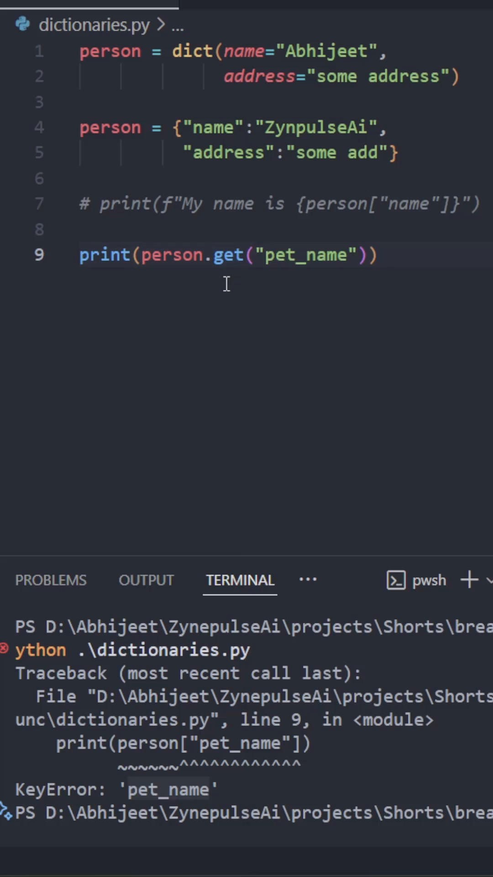
type("lear")
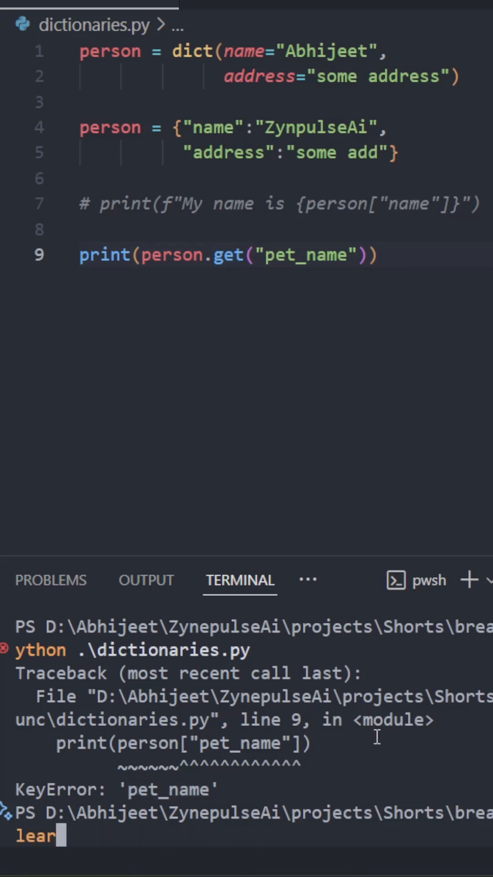
key("Return")
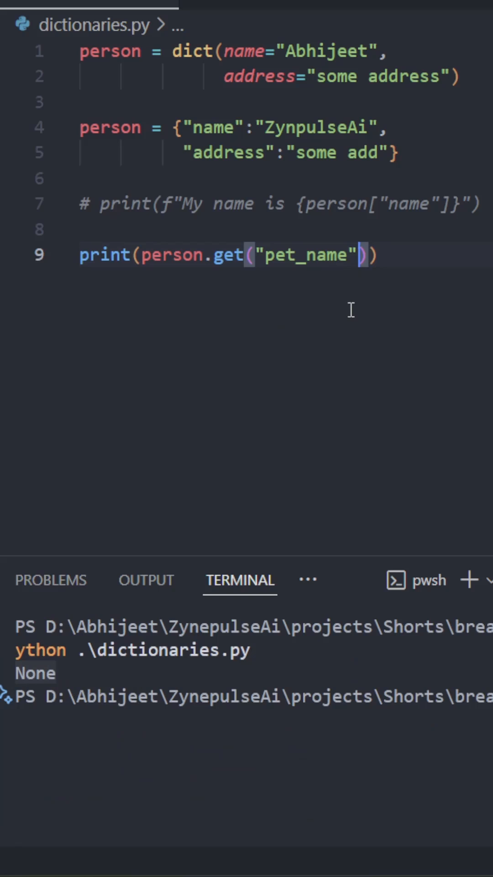
Step: Add a "No name" default to the get call and rerun, so the output shows No name
type(", \"No nam")
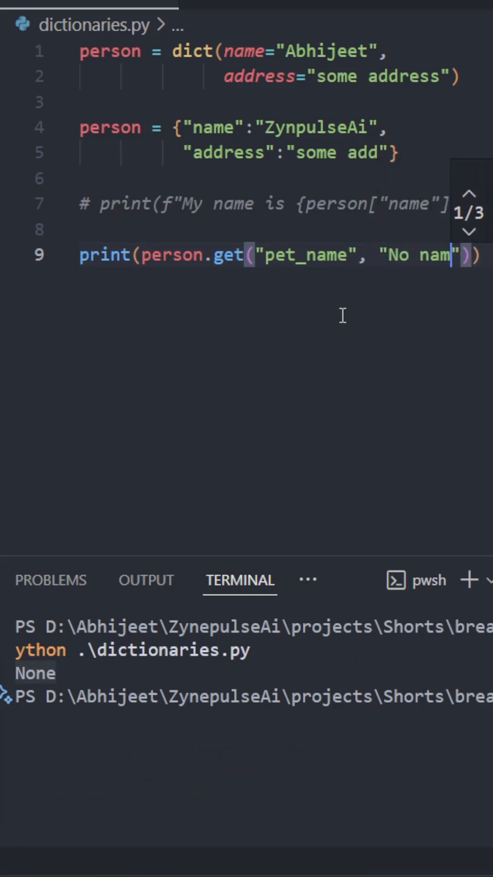
type("e")
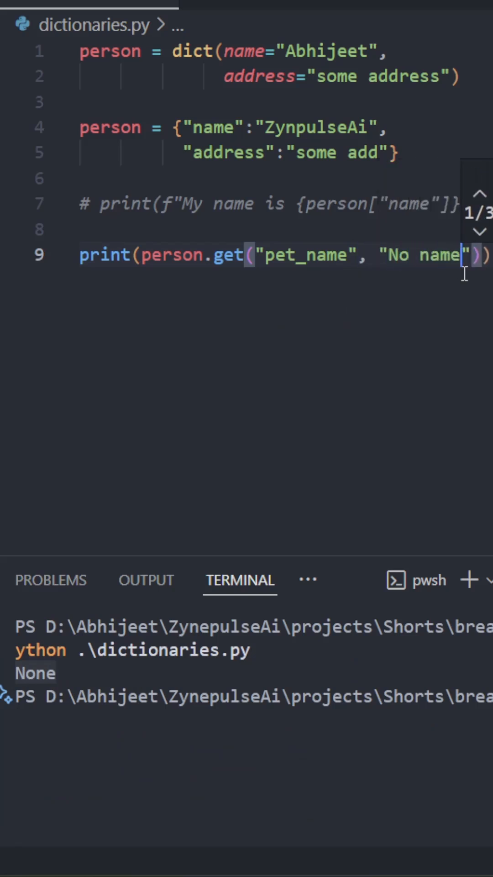
double_click(306, 255)
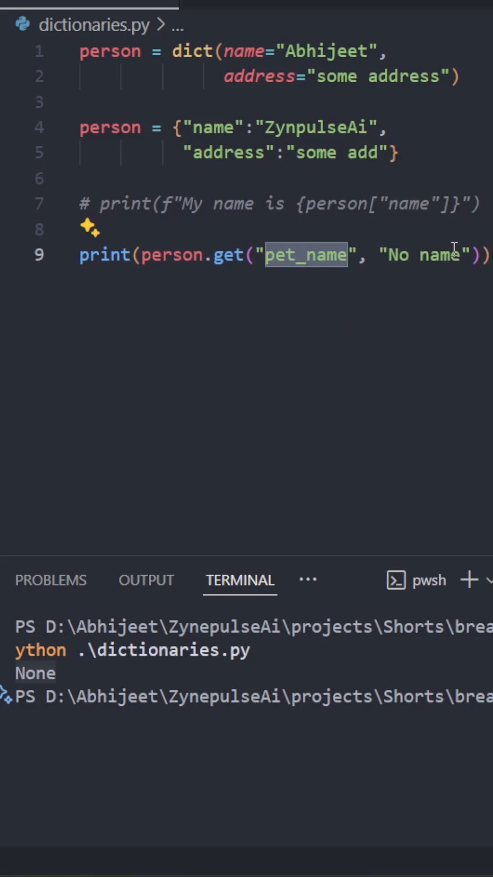
double_click(419, 255)
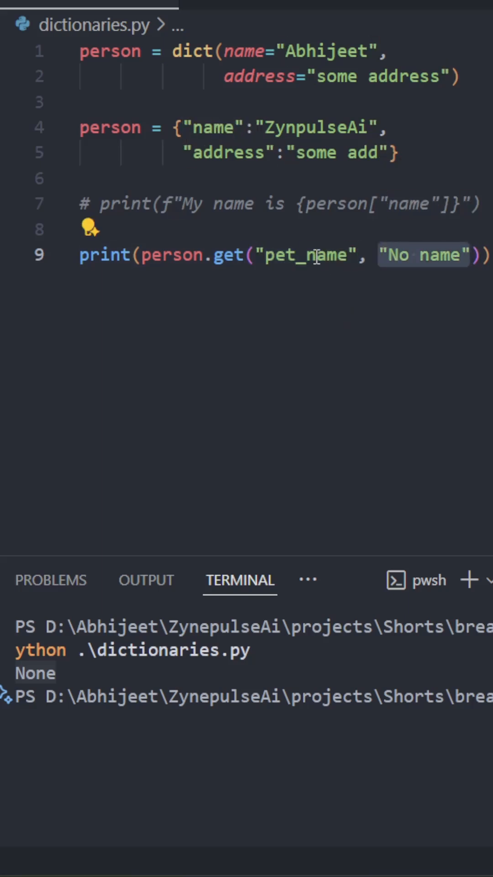
type("lear")
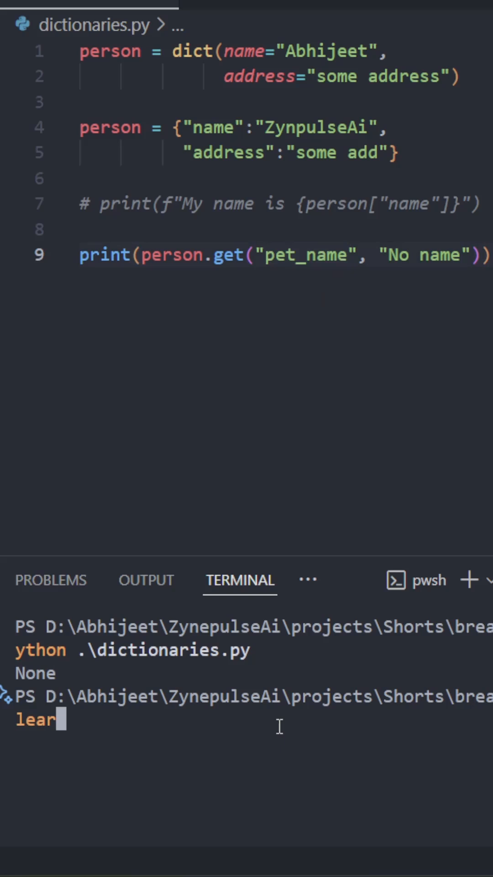
key("Return")
type("d")
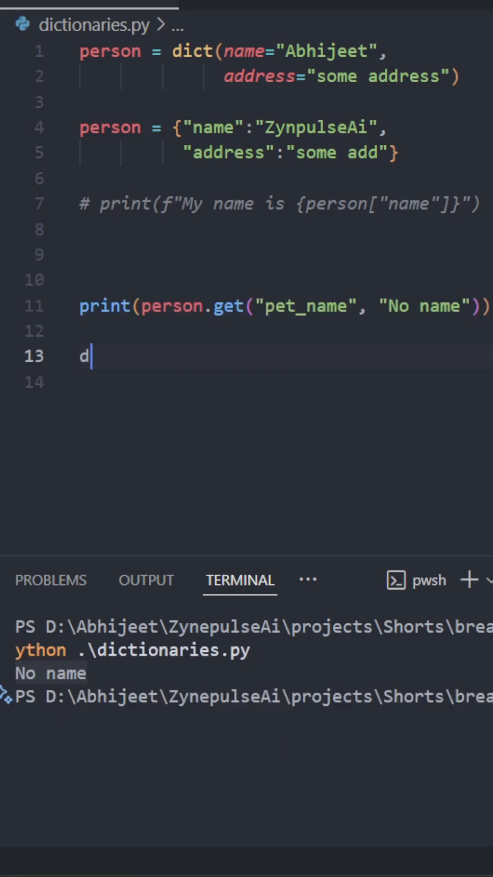
Step: Add del person["address"] followed by print(person) below the get line
type("el")
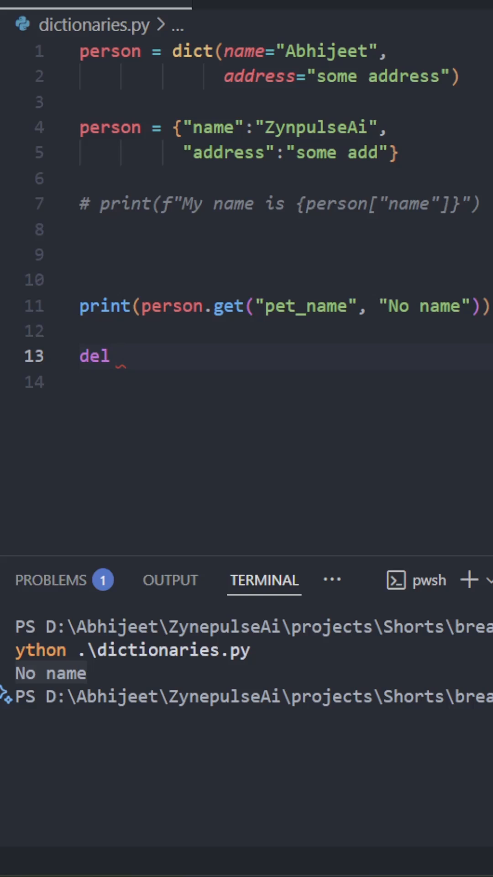
type("person[\"n\"]")
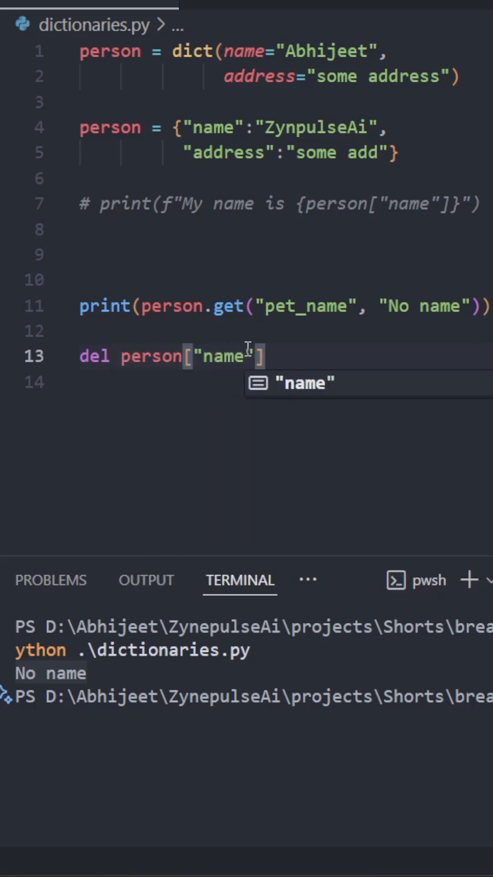
type("ad")
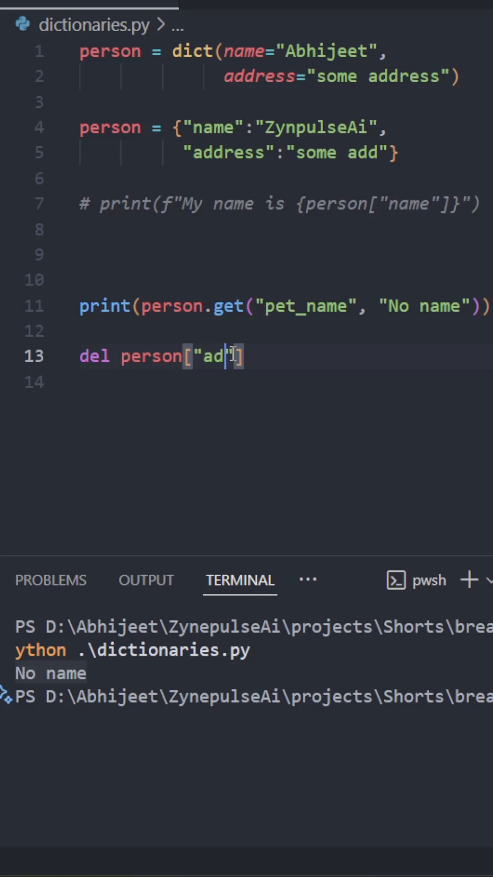
type("dress")
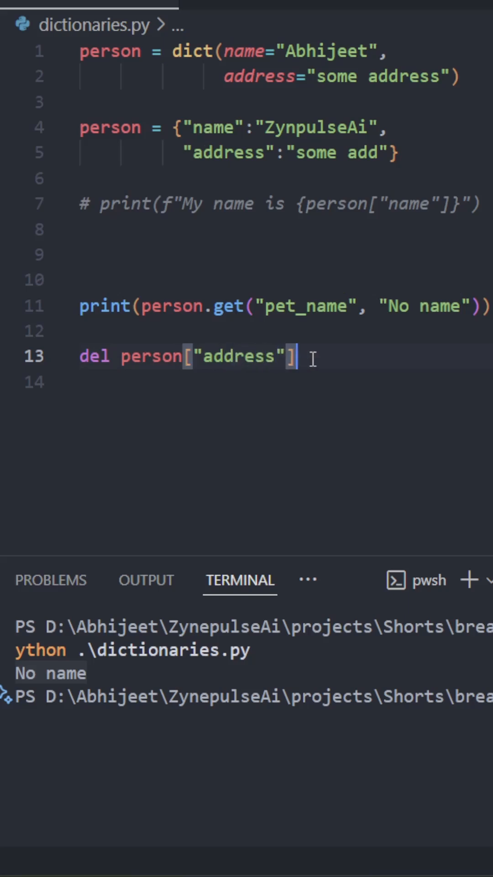
type("print)")
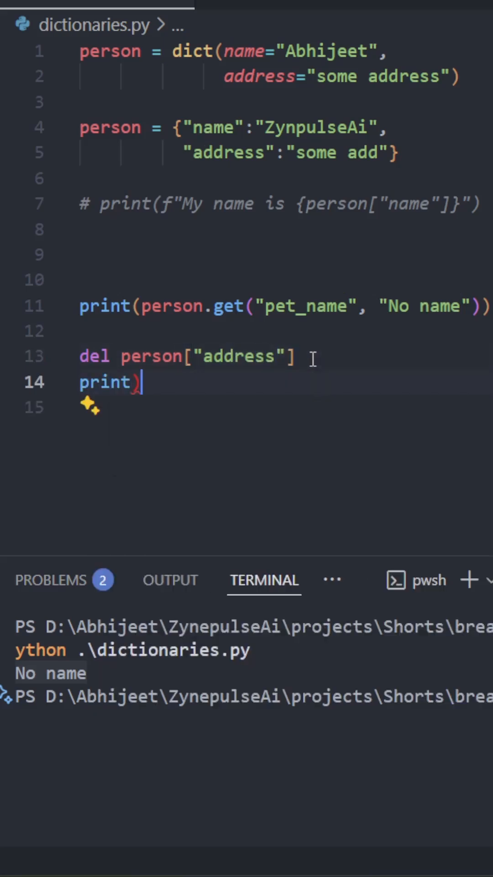
type("person")
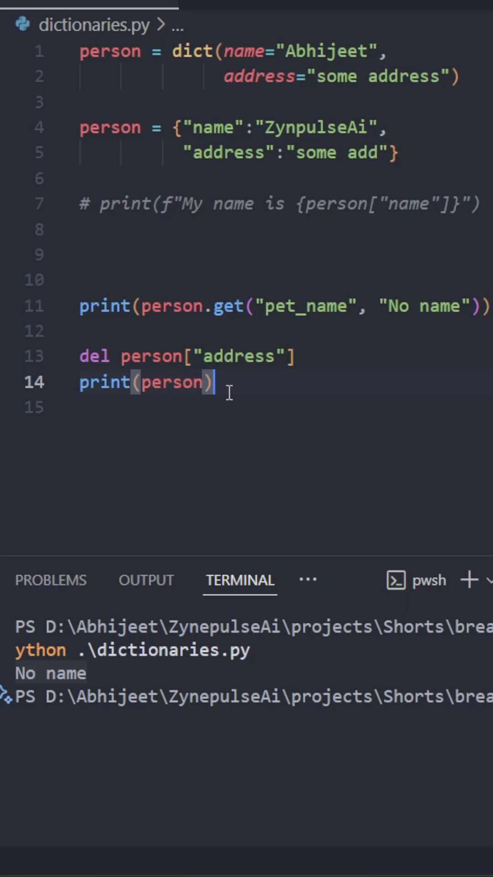